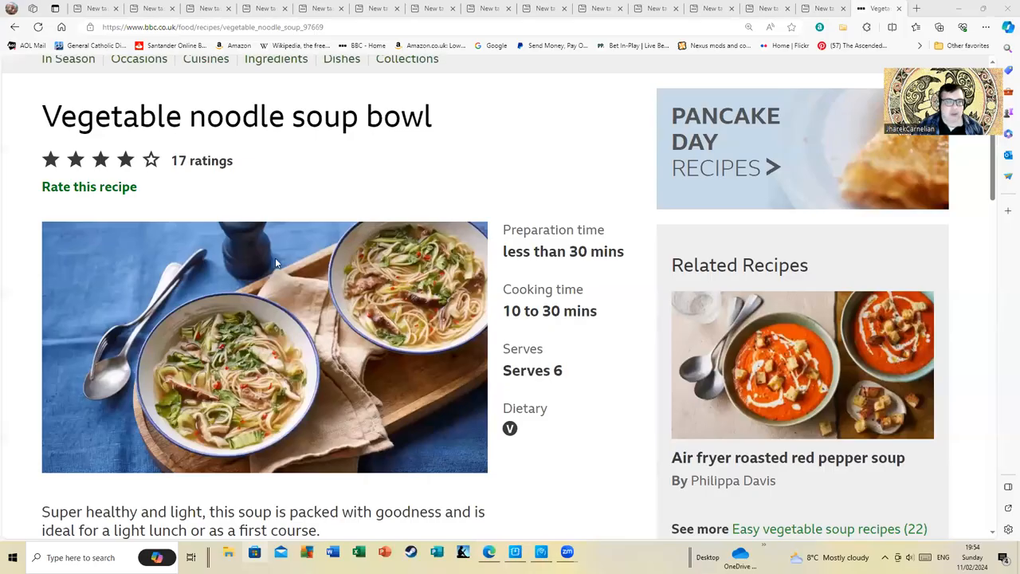
scroll("up", 3)
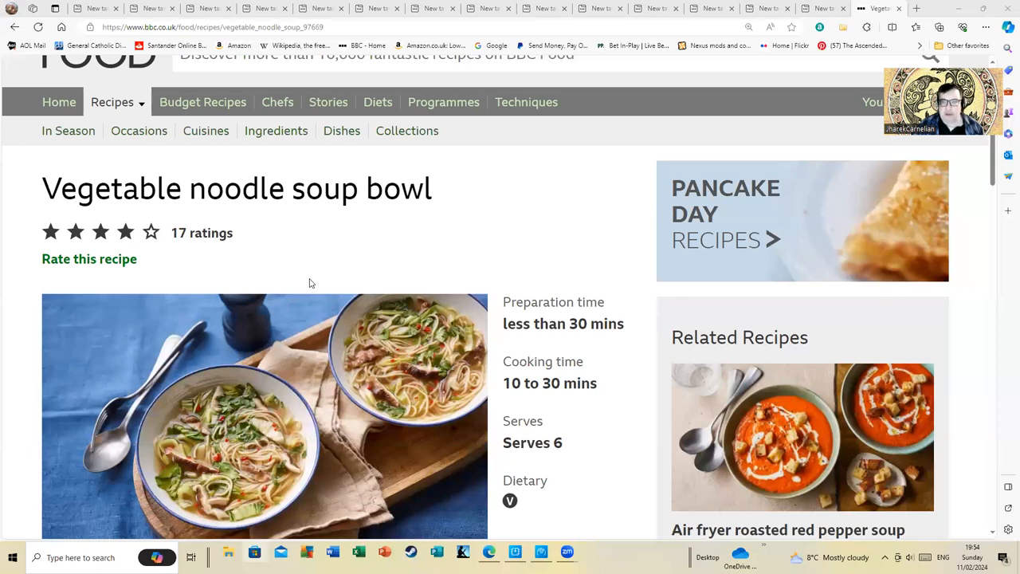
scroll("down", 3)
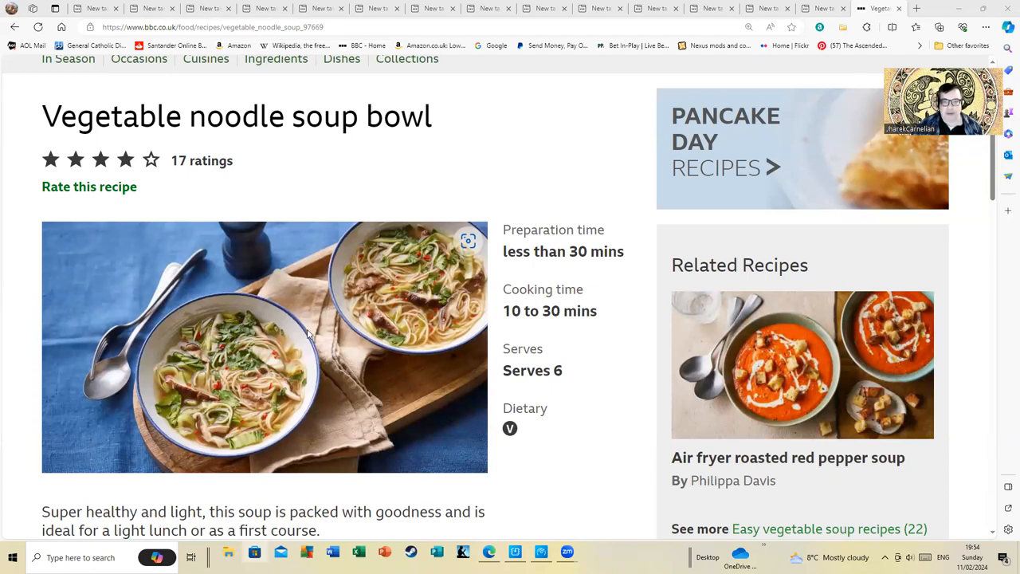
mouse_move(220, 278)
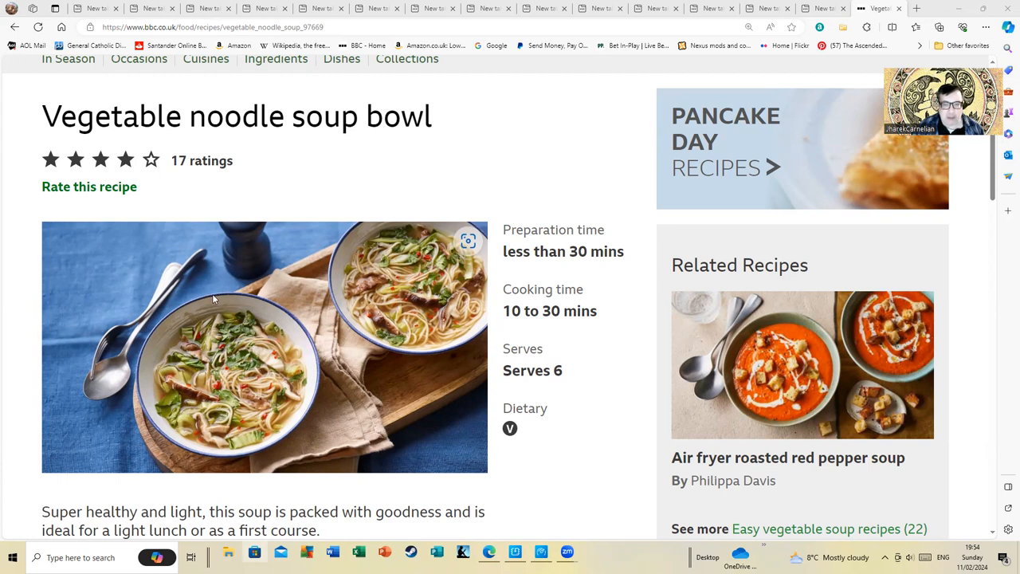
mouse_move(193, 319)
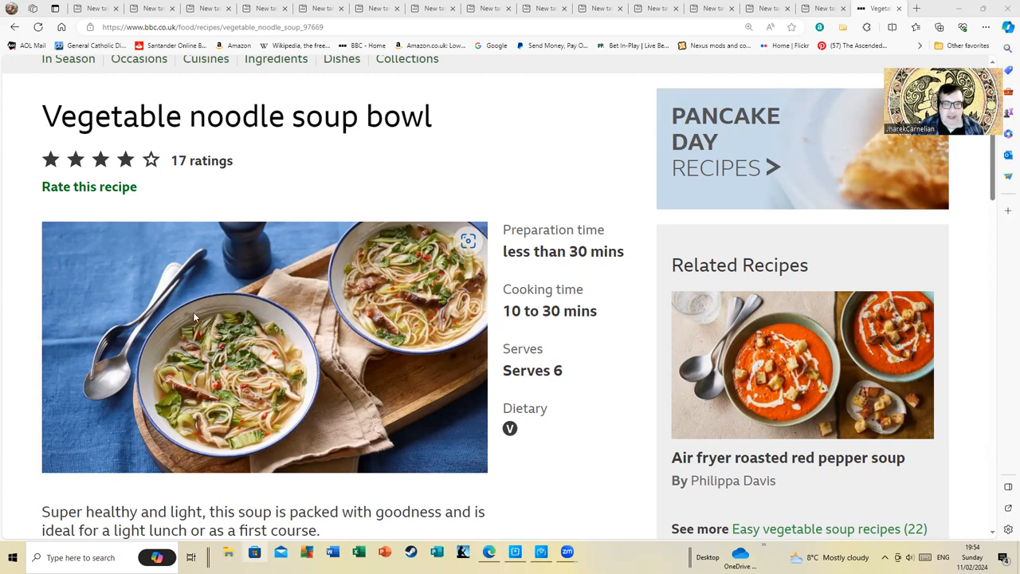
mouse_move(207, 303)
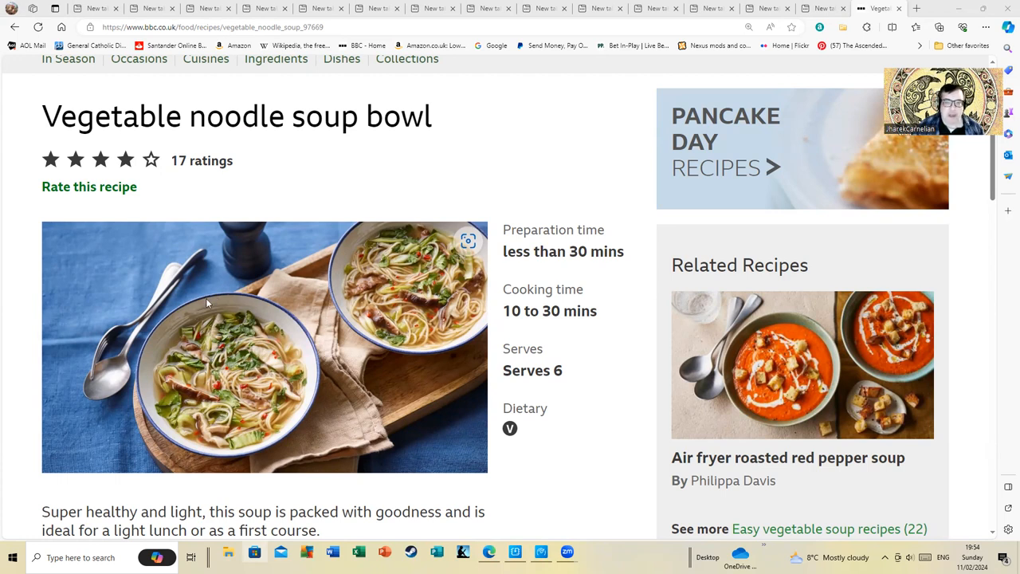
mouse_move(234, 300)
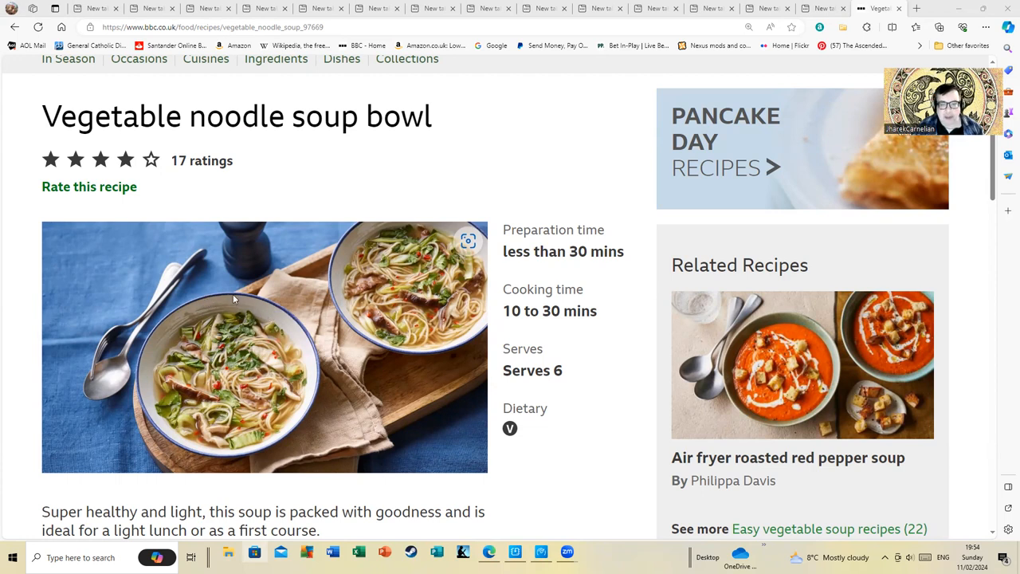
mouse_move(233, 301)
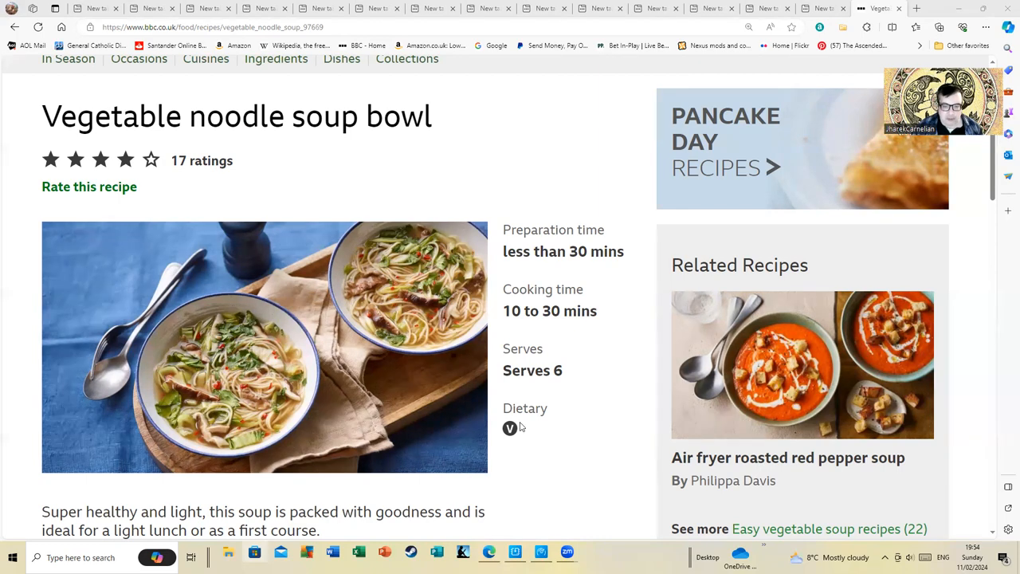
mouse_move(210, 336)
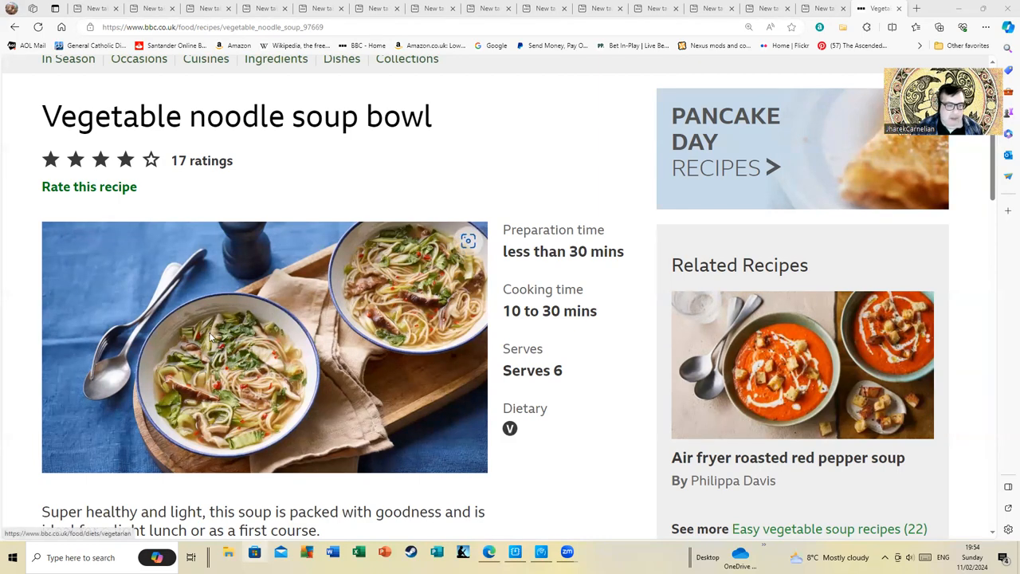
scroll("down", 3)
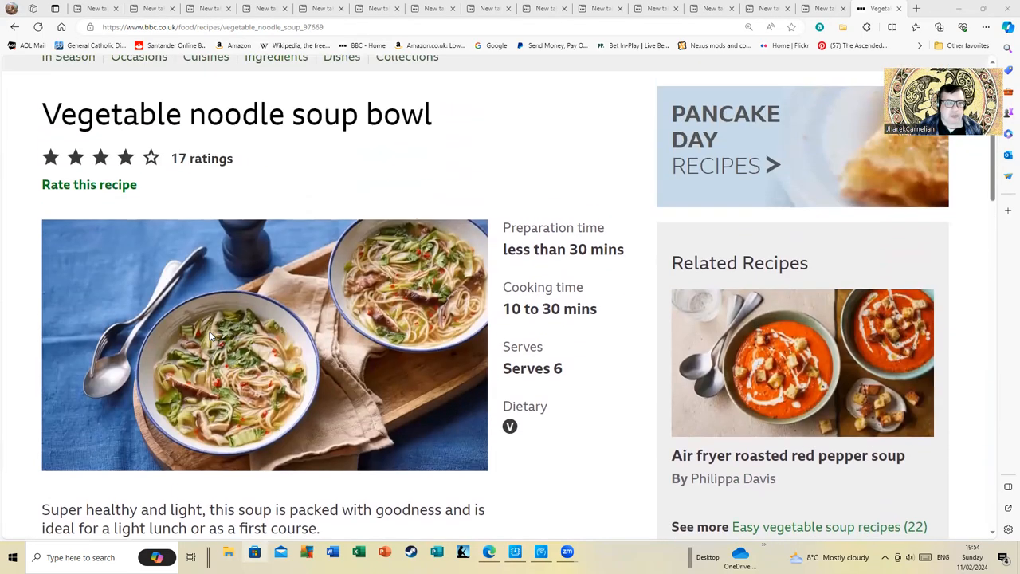
scroll("down", 3)
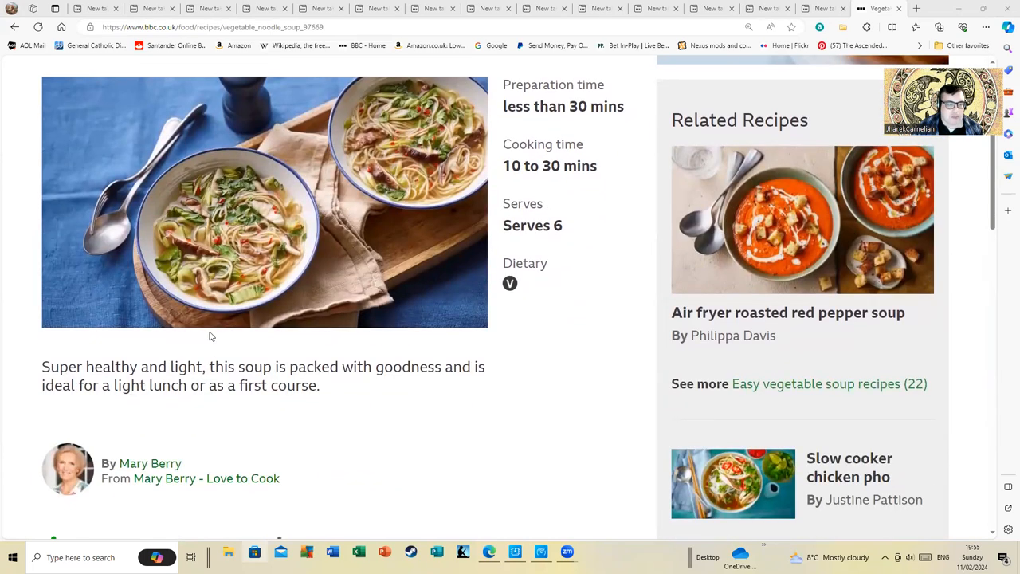
mouse_move(139, 346)
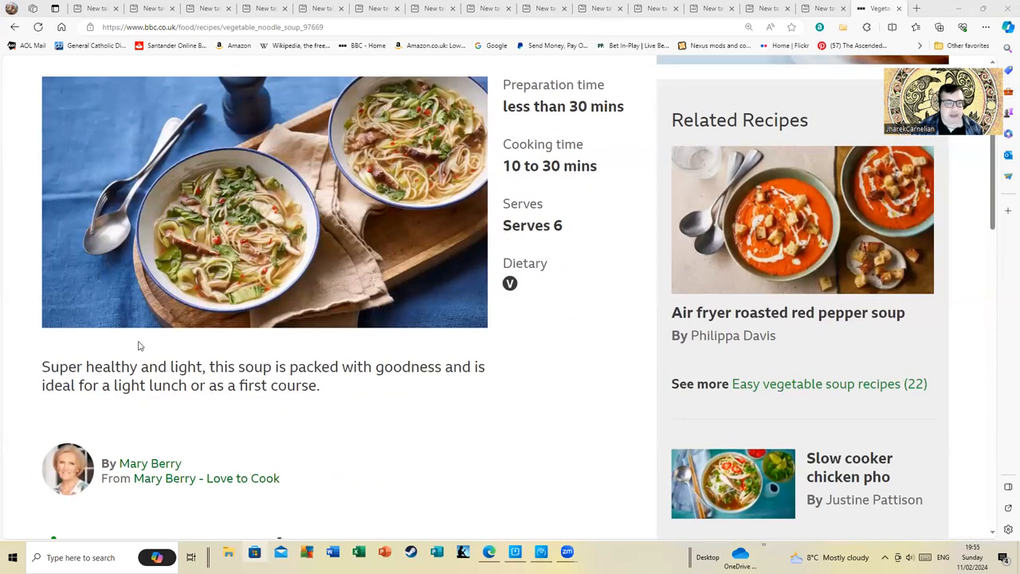
mouse_move(156, 351)
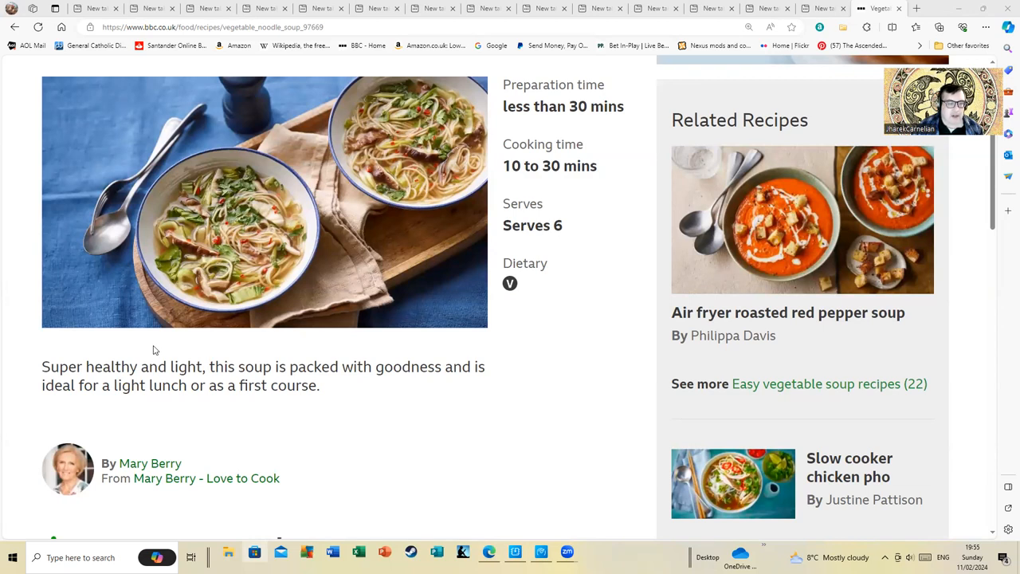
scroll("down", 3)
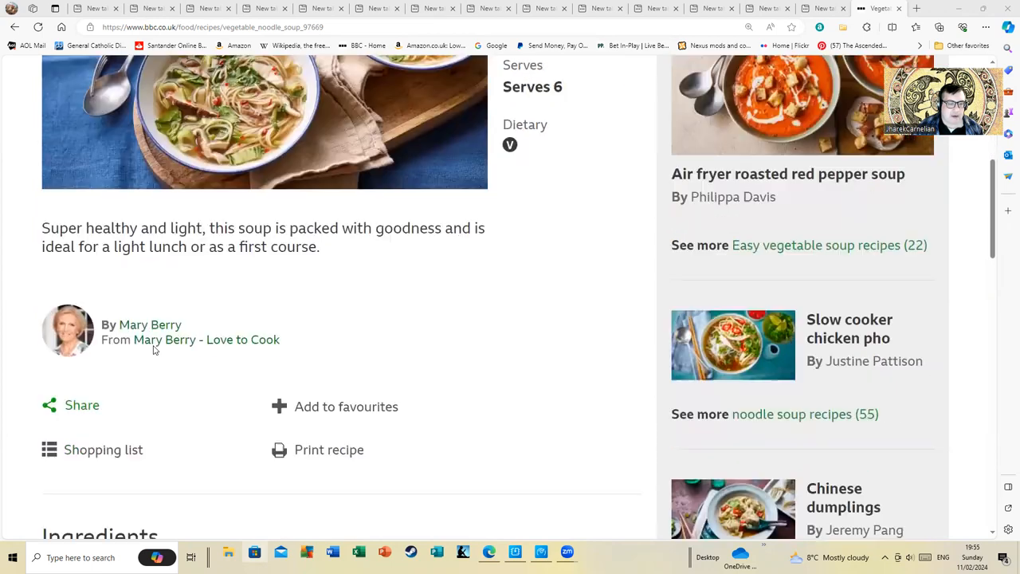
scroll("down", 3)
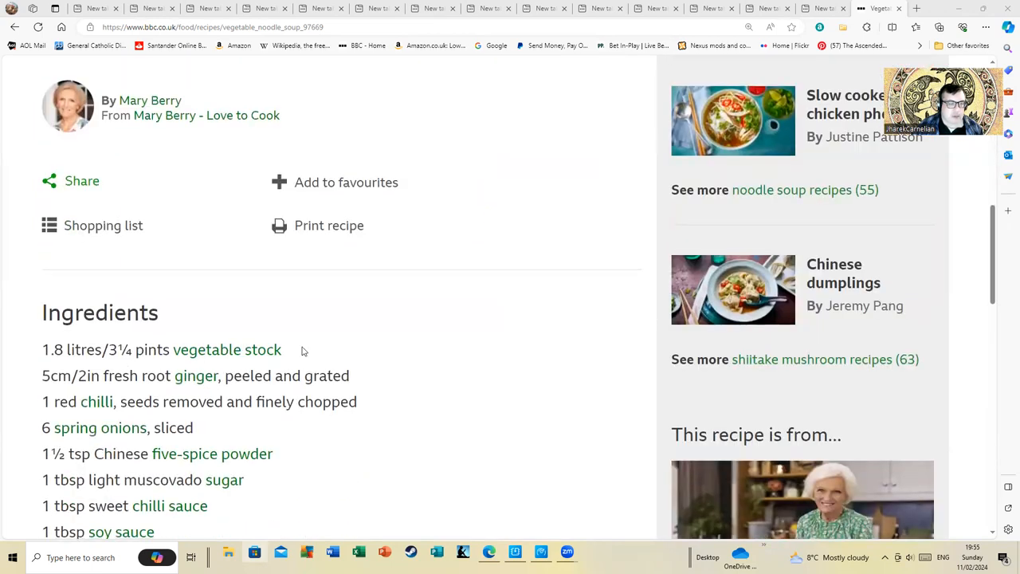
mouse_move(417, 359)
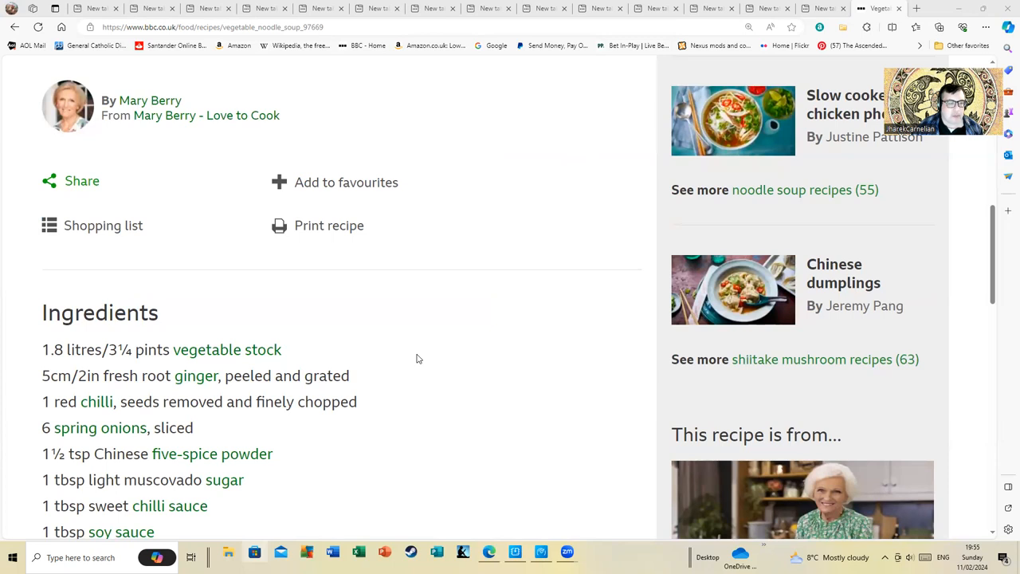
mouse_move(422, 357)
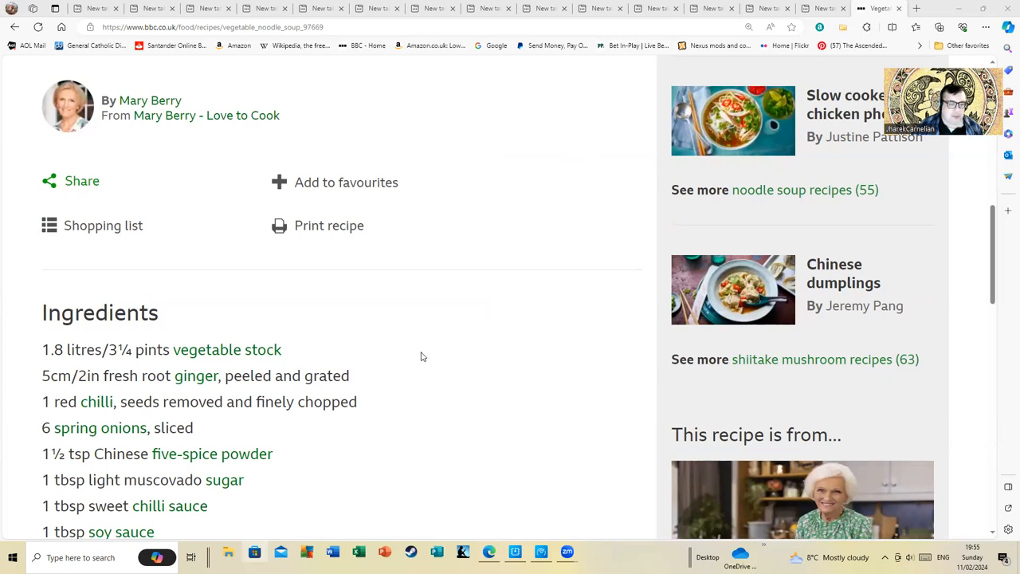
mouse_move(434, 354)
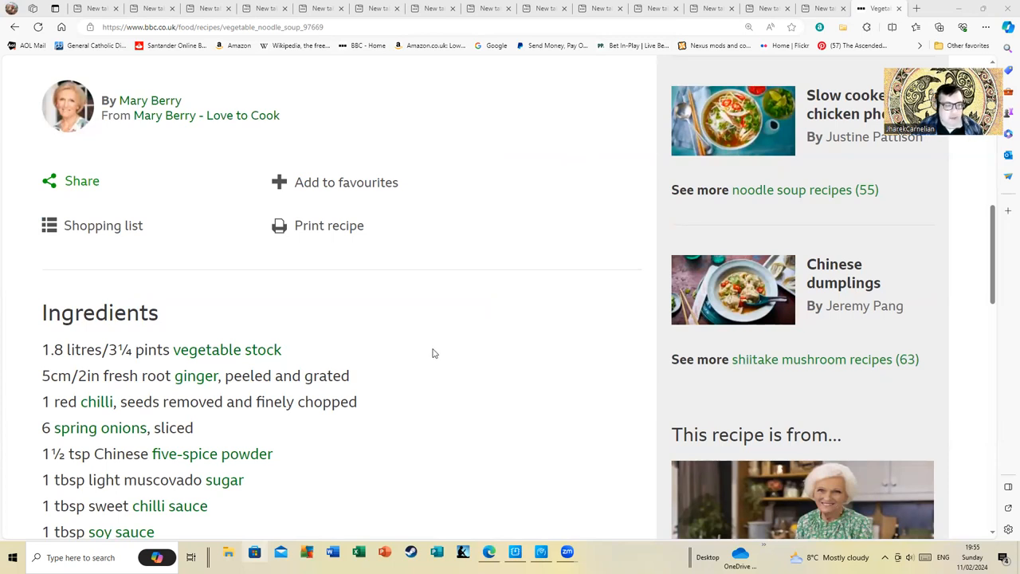
mouse_move(429, 368)
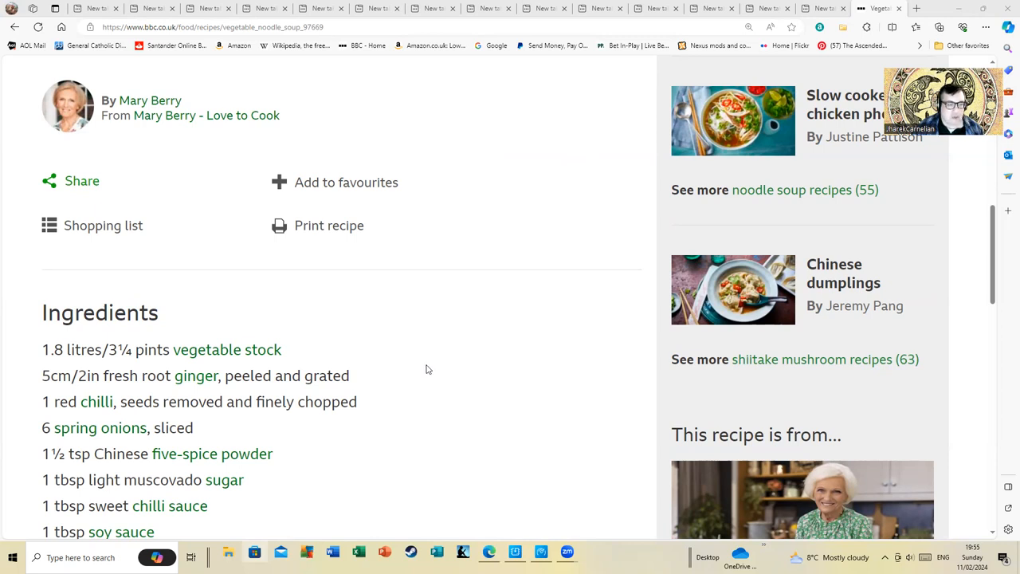
mouse_move(424, 373)
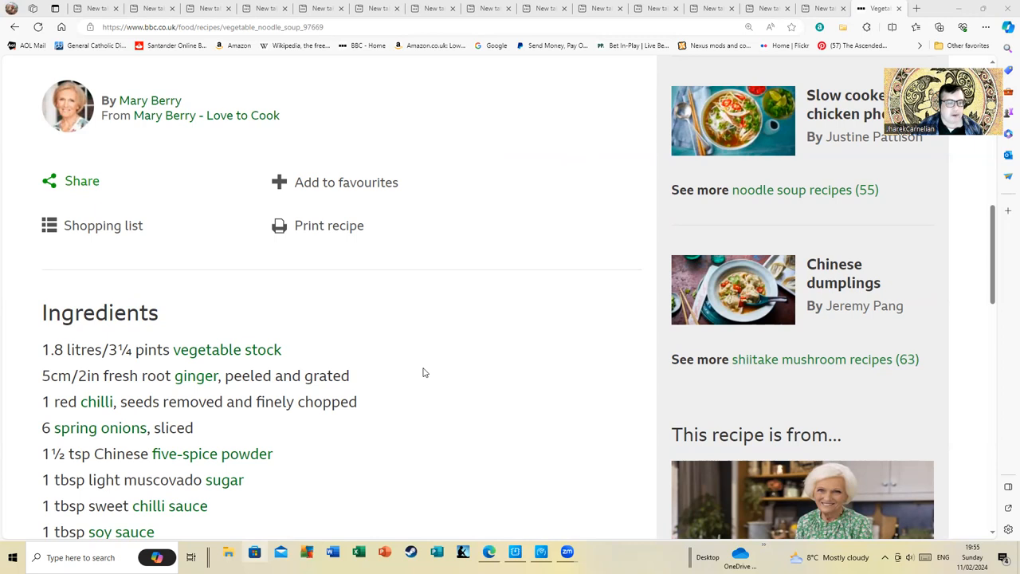
mouse_move(421, 377)
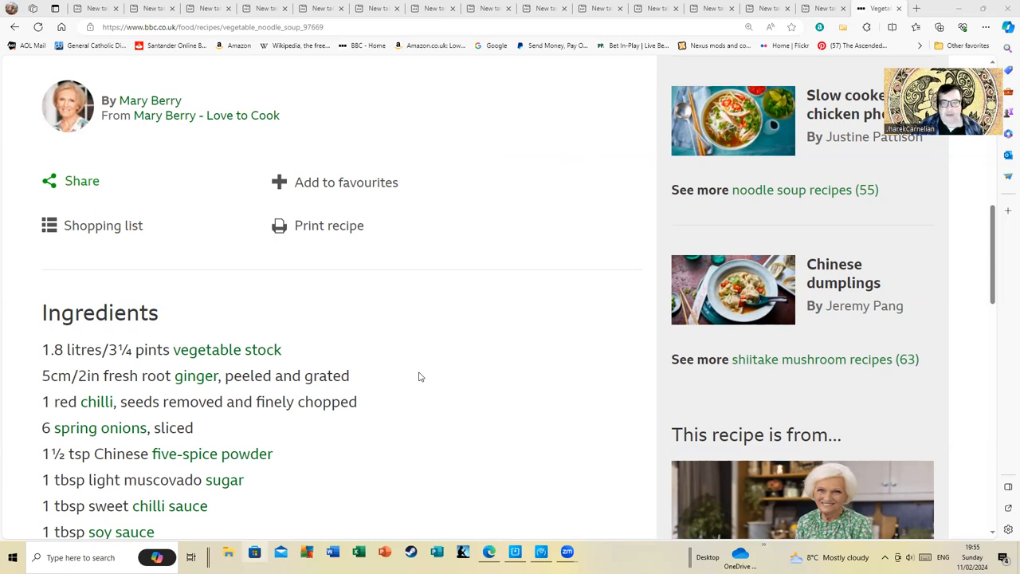
mouse_move(229, 402)
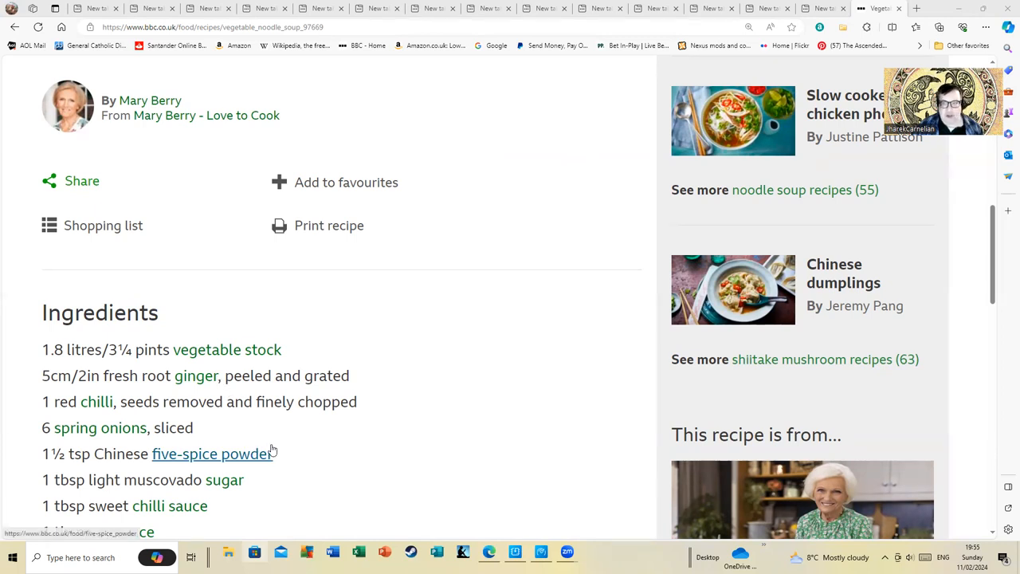
mouse_move(314, 472)
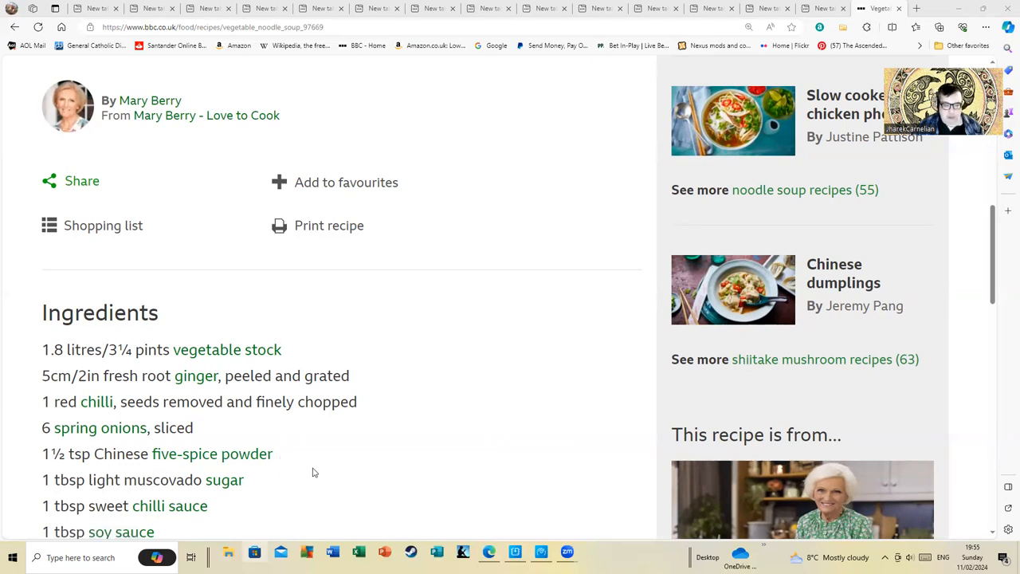
scroll("down", 3)
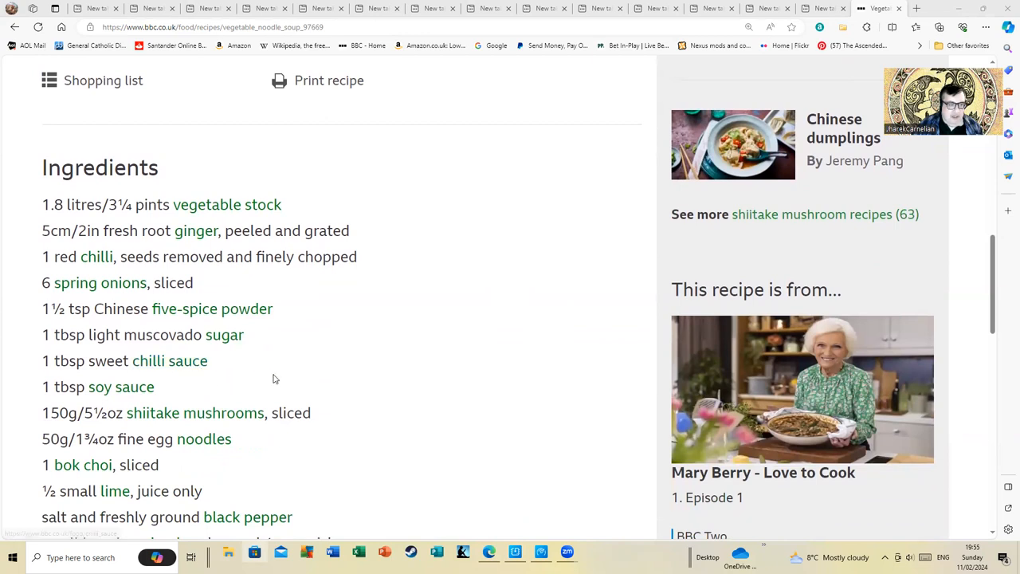
mouse_move(220, 415)
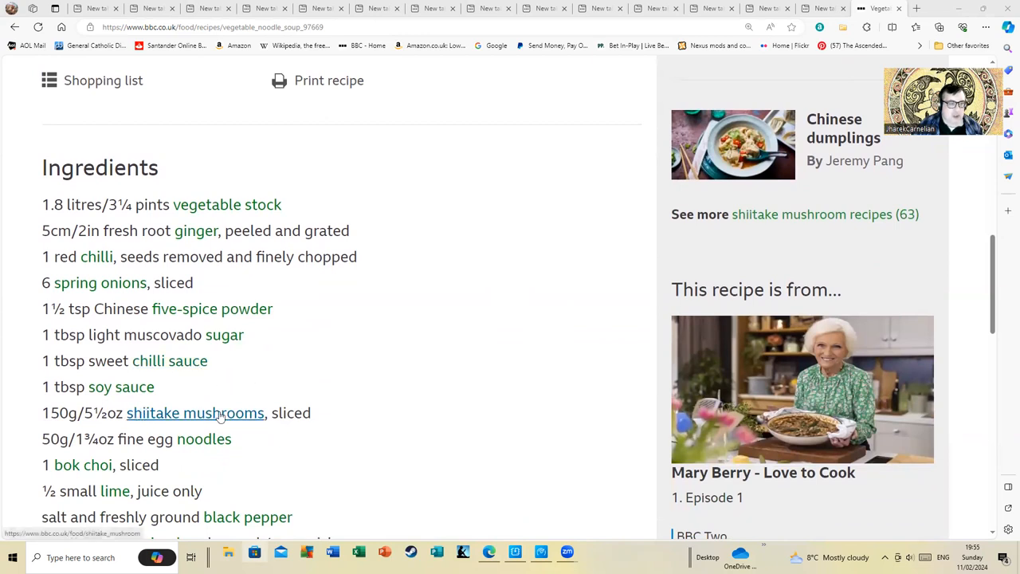
mouse_move(279, 477)
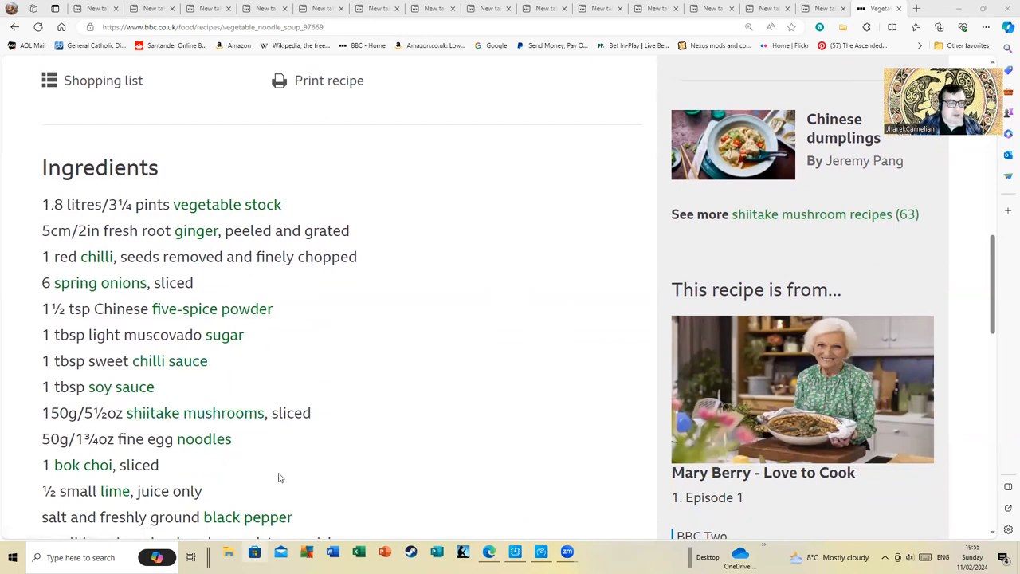
mouse_move(227, 440)
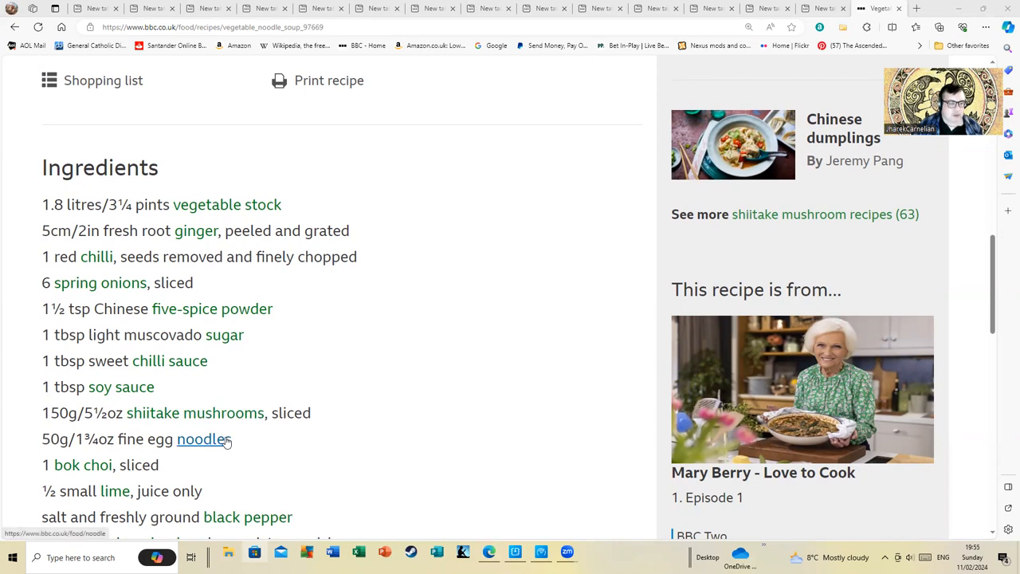
mouse_move(229, 440)
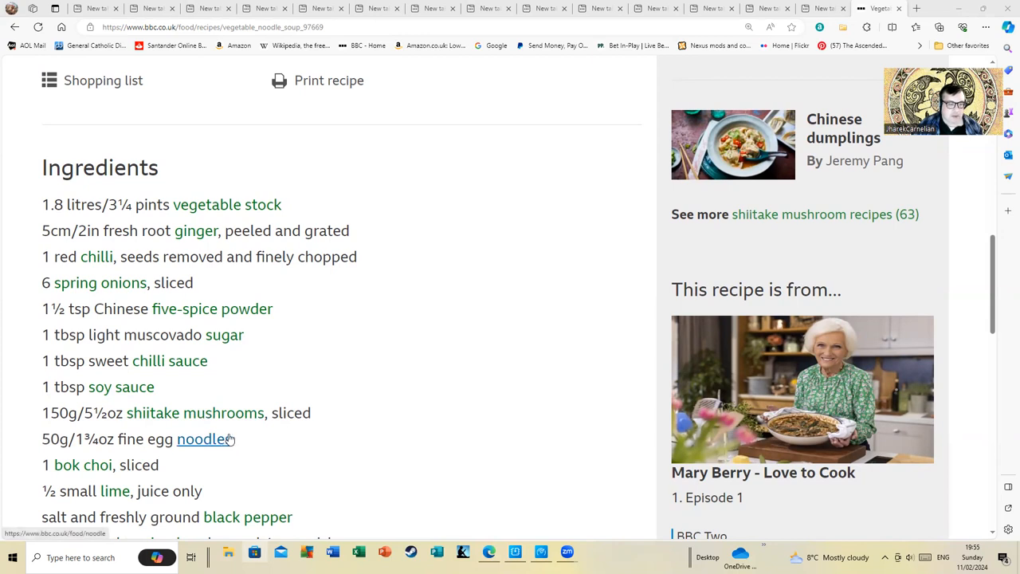
mouse_move(271, 449)
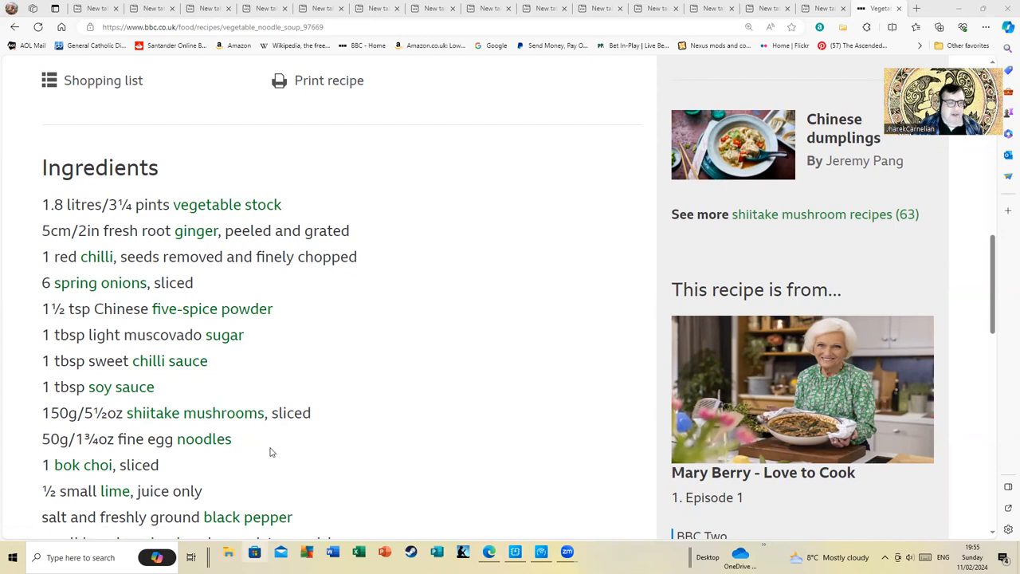
scroll("down", 3)
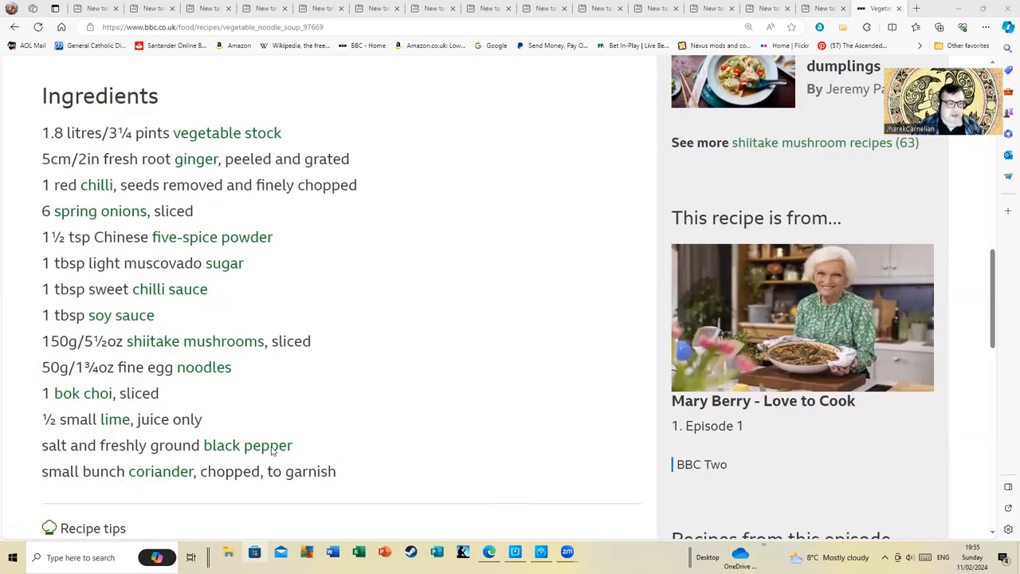
scroll("down", 3)
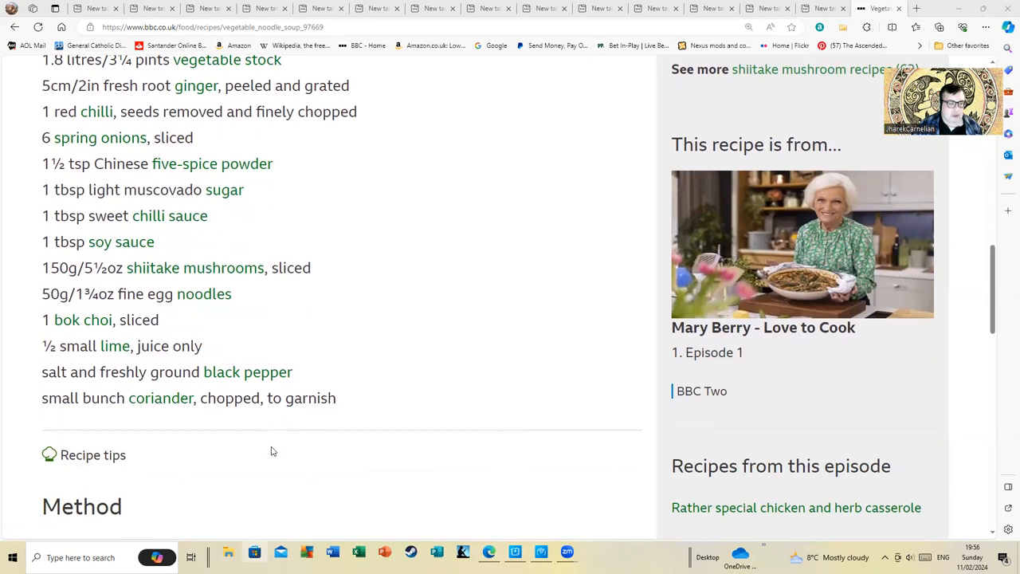
mouse_move(220, 442)
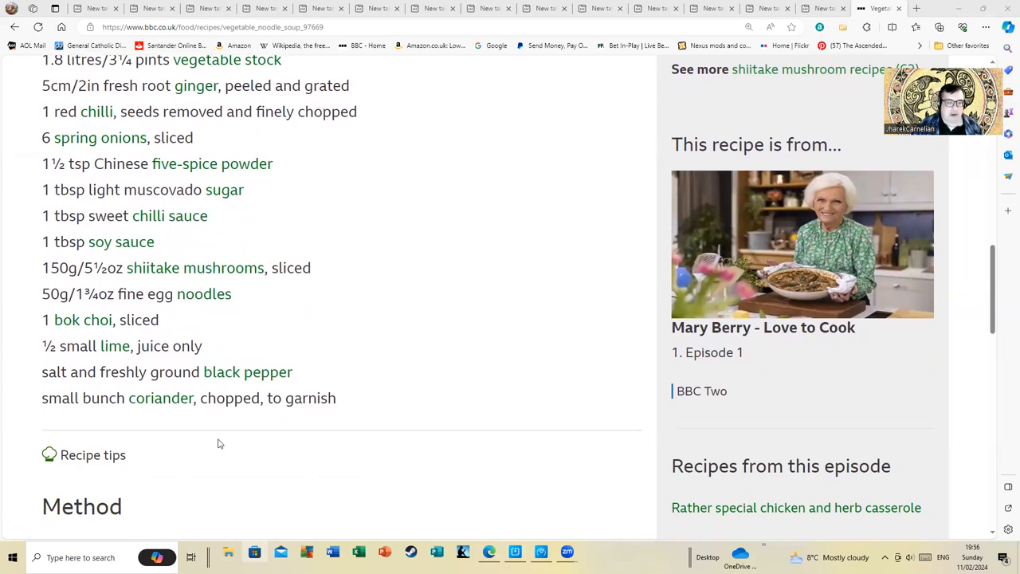
scroll("down", 3)
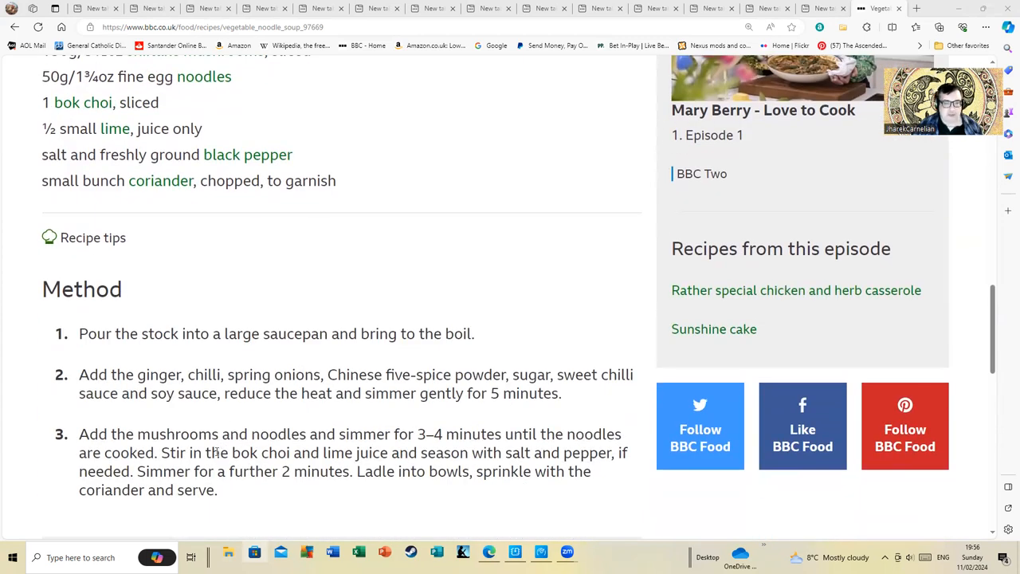
mouse_move(99, 447)
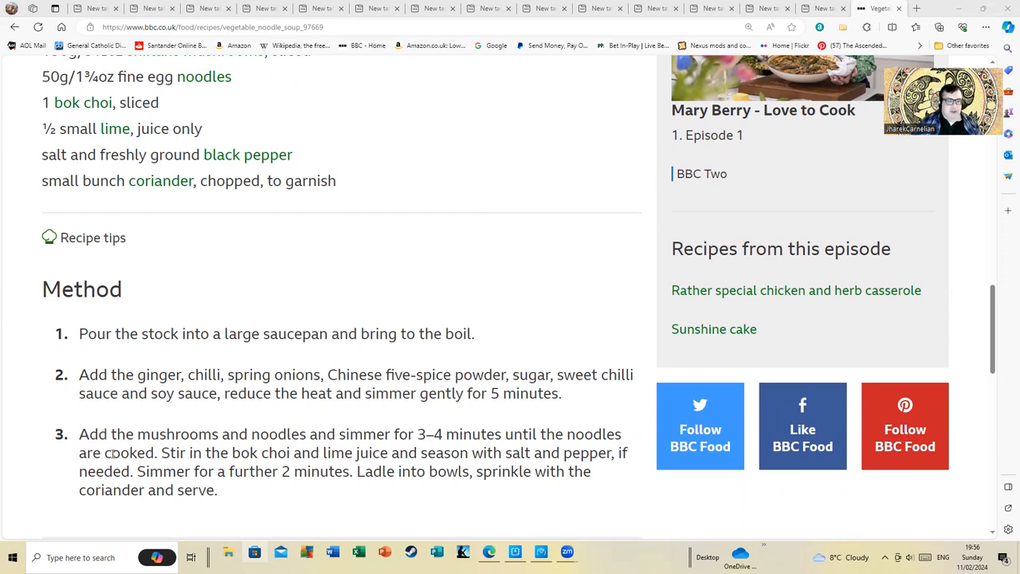
mouse_move(105, 410)
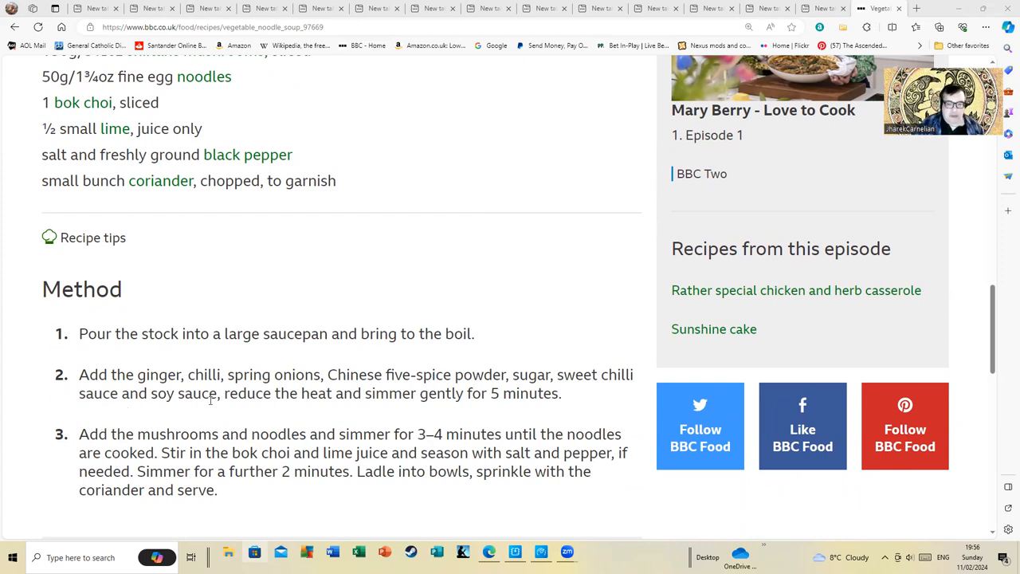
scroll("down", 3)
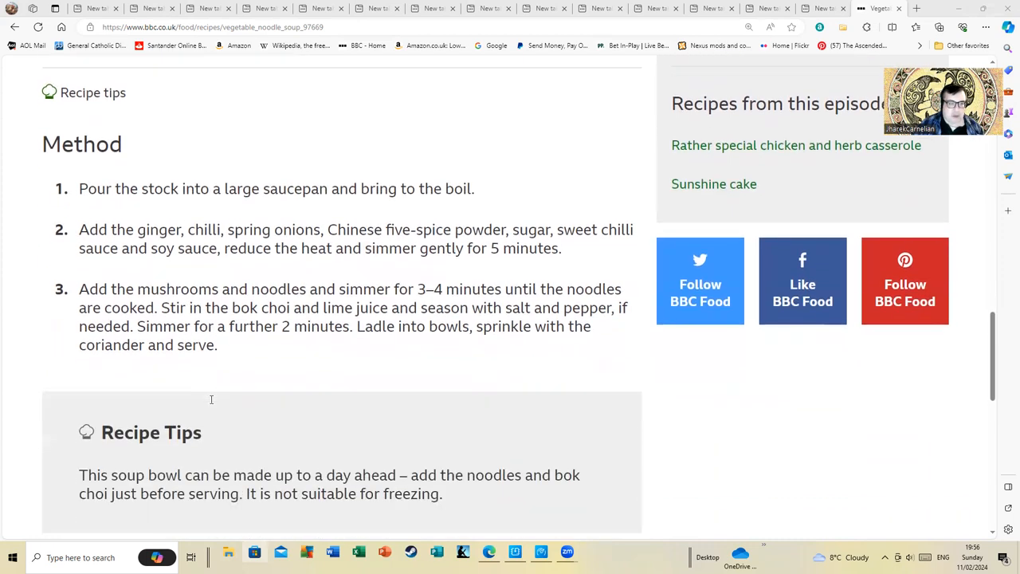
mouse_move(249, 363)
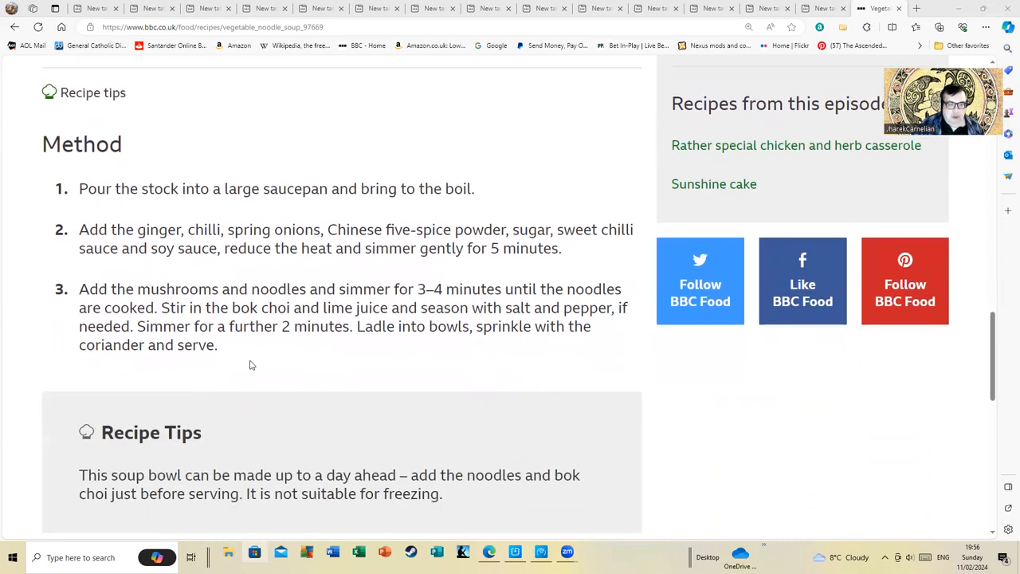
mouse_move(252, 356)
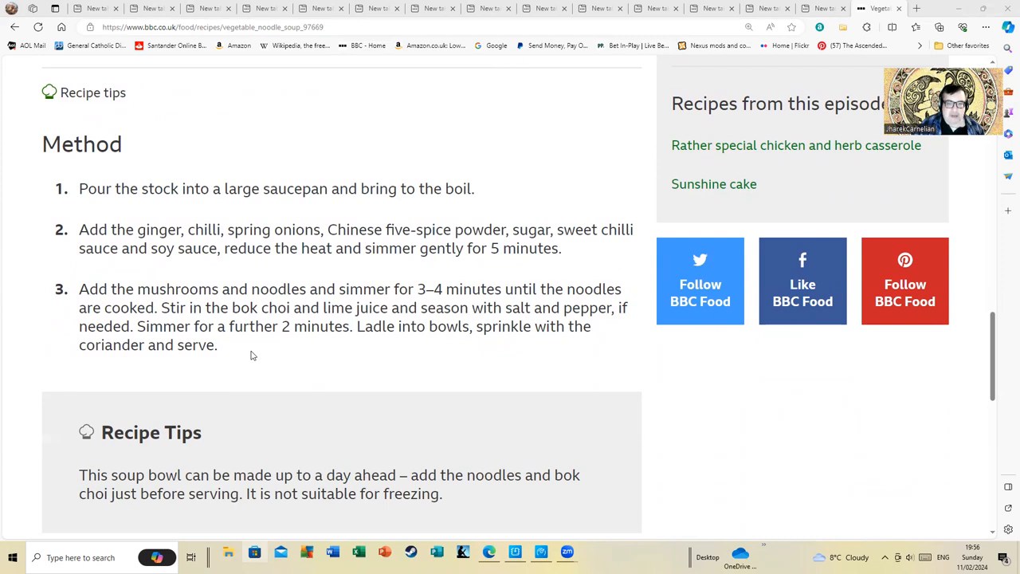
mouse_move(255, 358)
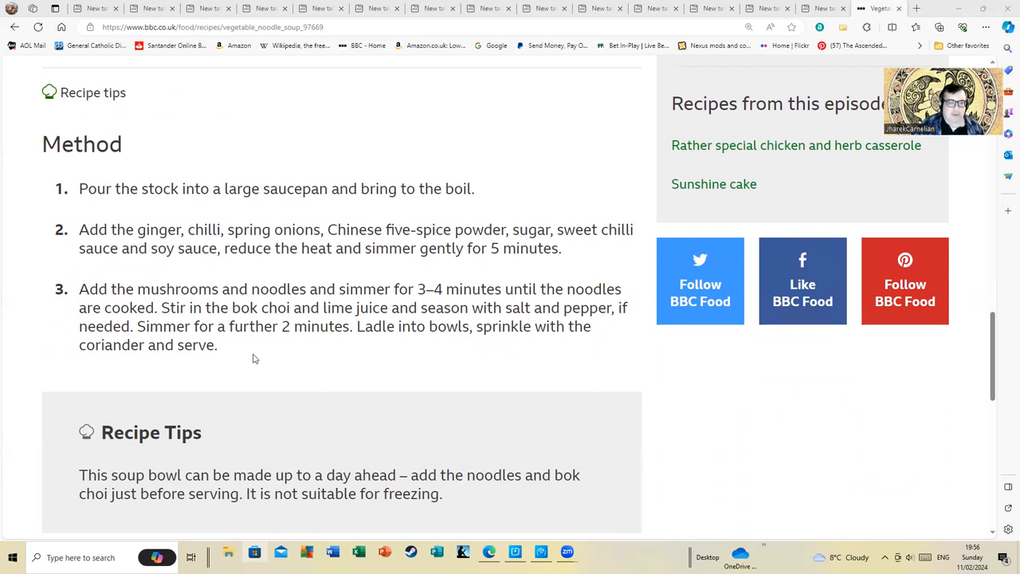
mouse_move(259, 364)
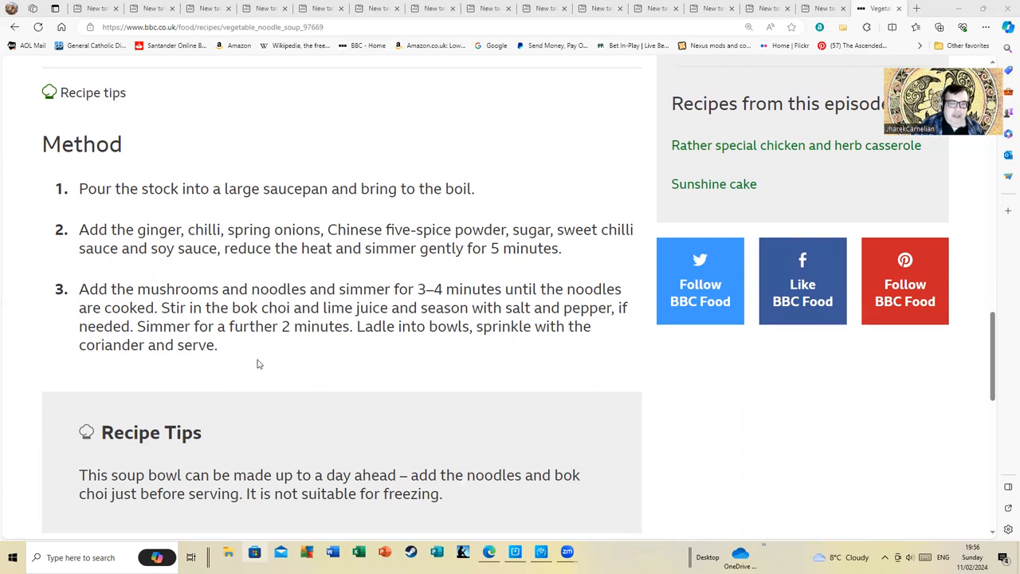
mouse_move(251, 366)
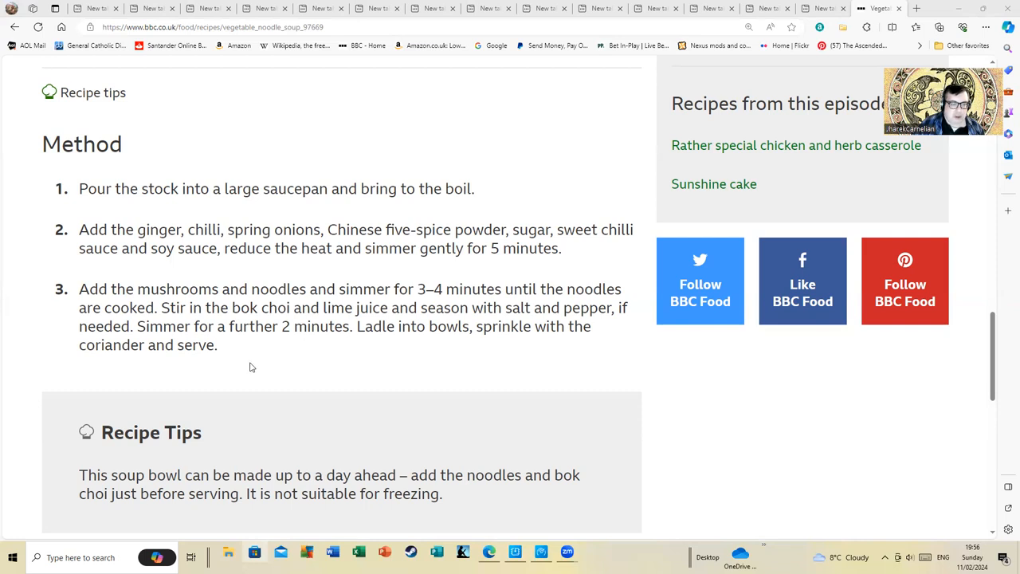
scroll("down", 3)
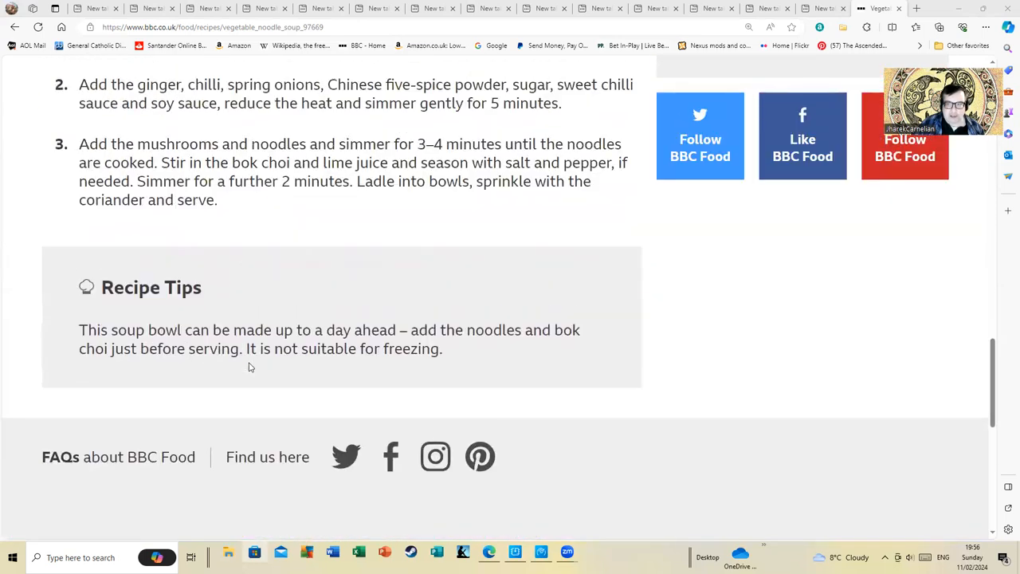
scroll("up", 3)
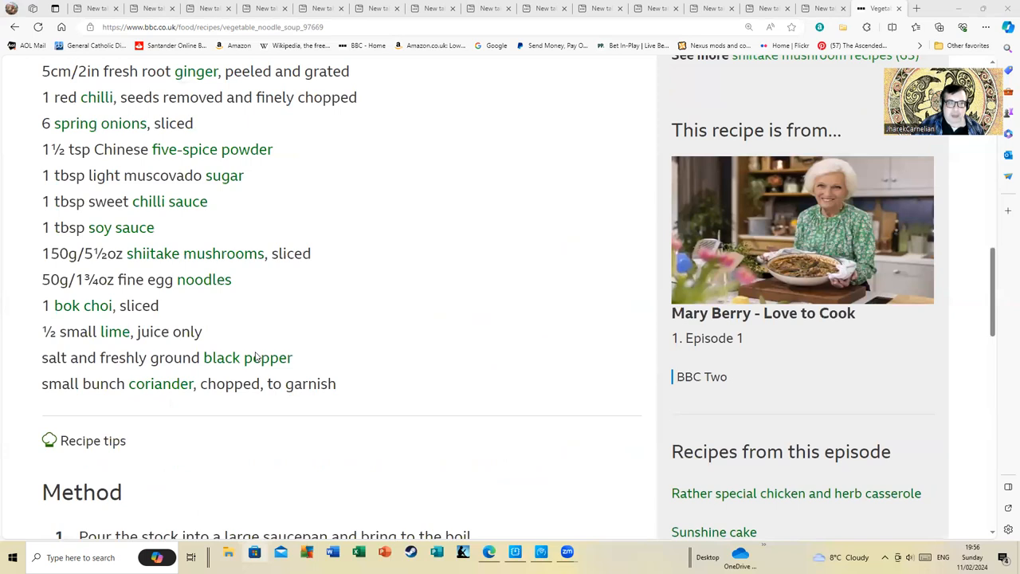
scroll("up", 3)
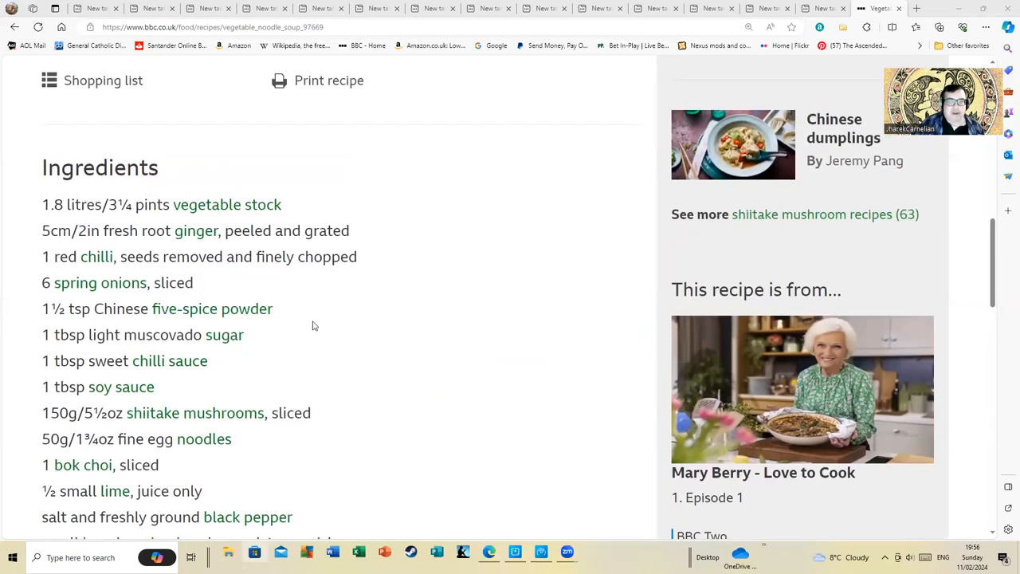
scroll("up", 3)
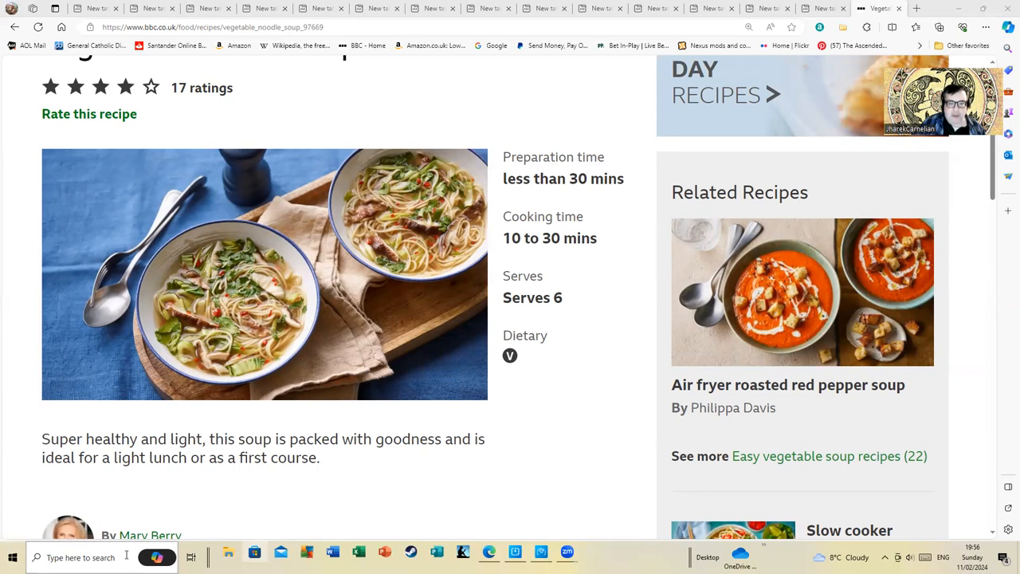
mouse_move(698, 288)
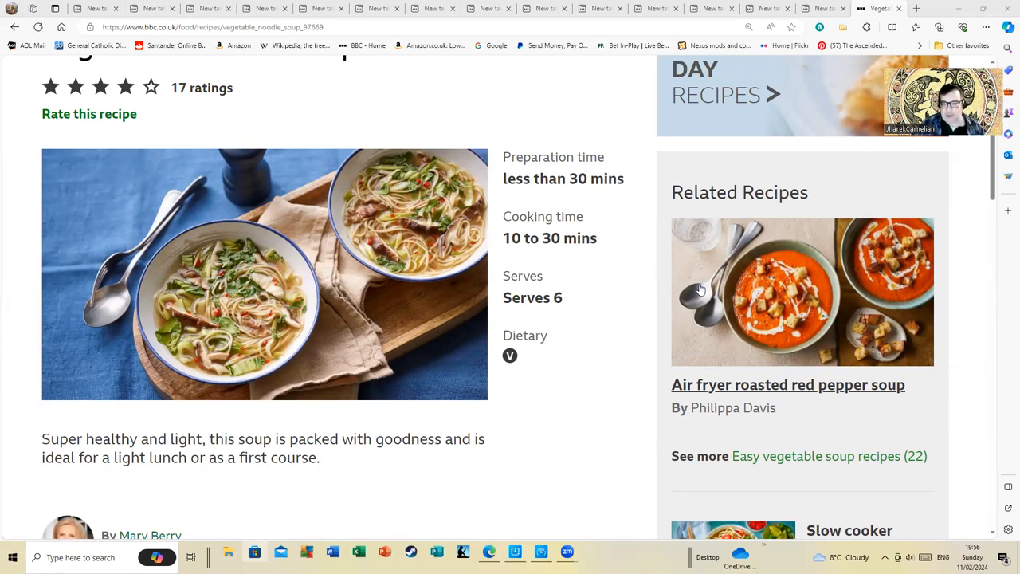